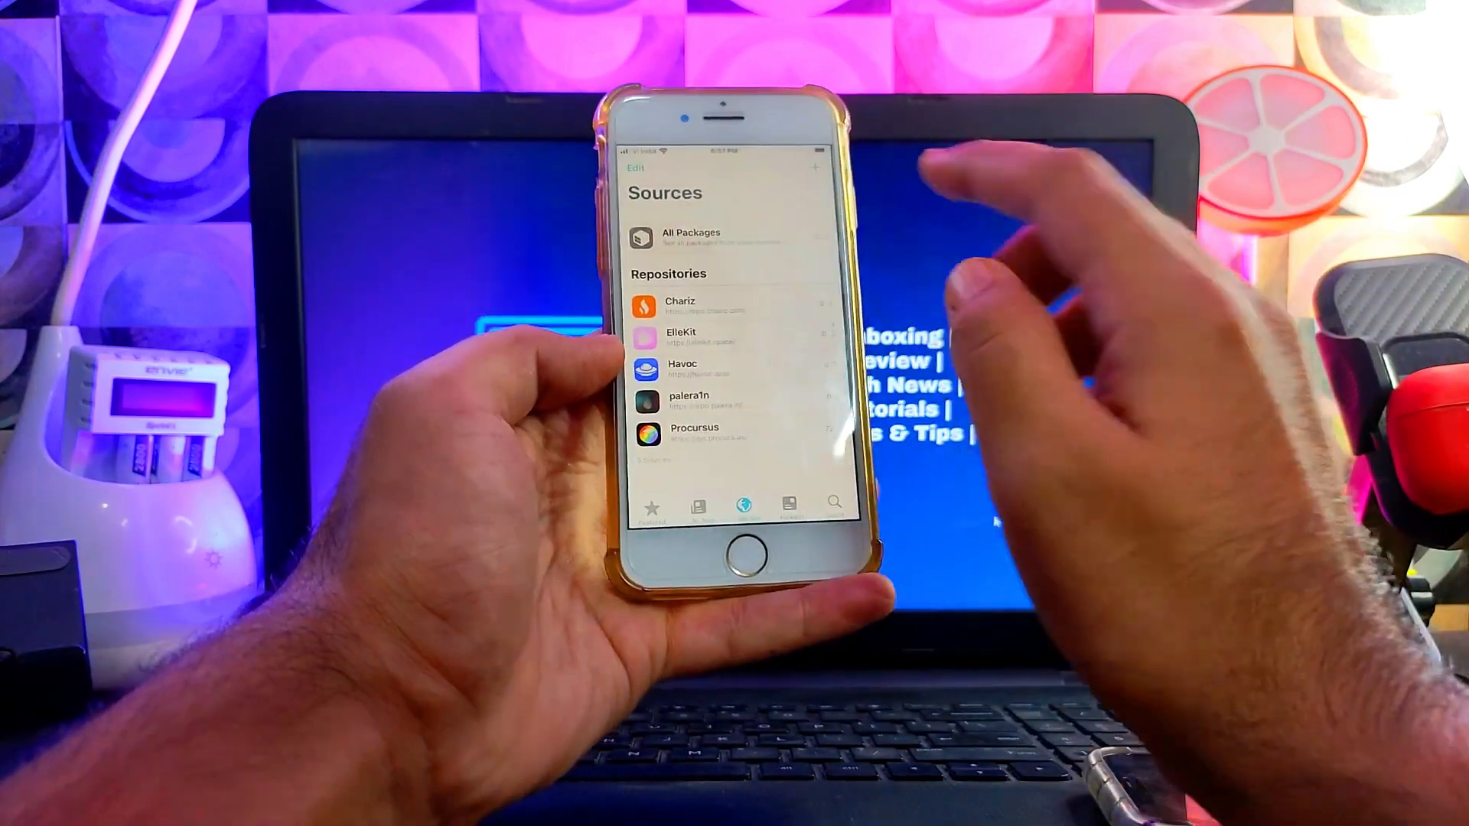
Add the TIGI Software repository as a Sileo source and view its packages
left_click(814, 167)
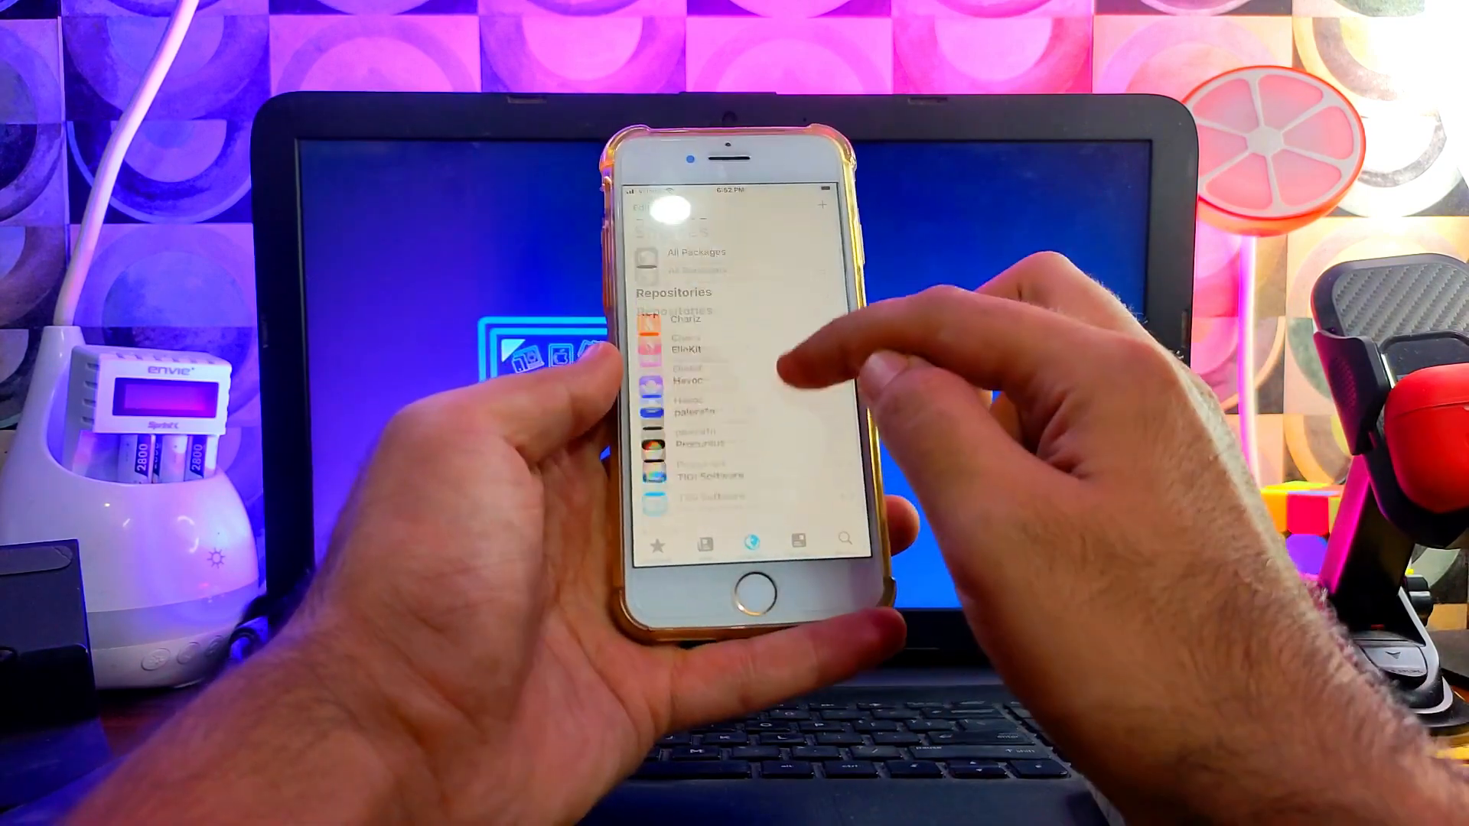
left_click(706, 487)
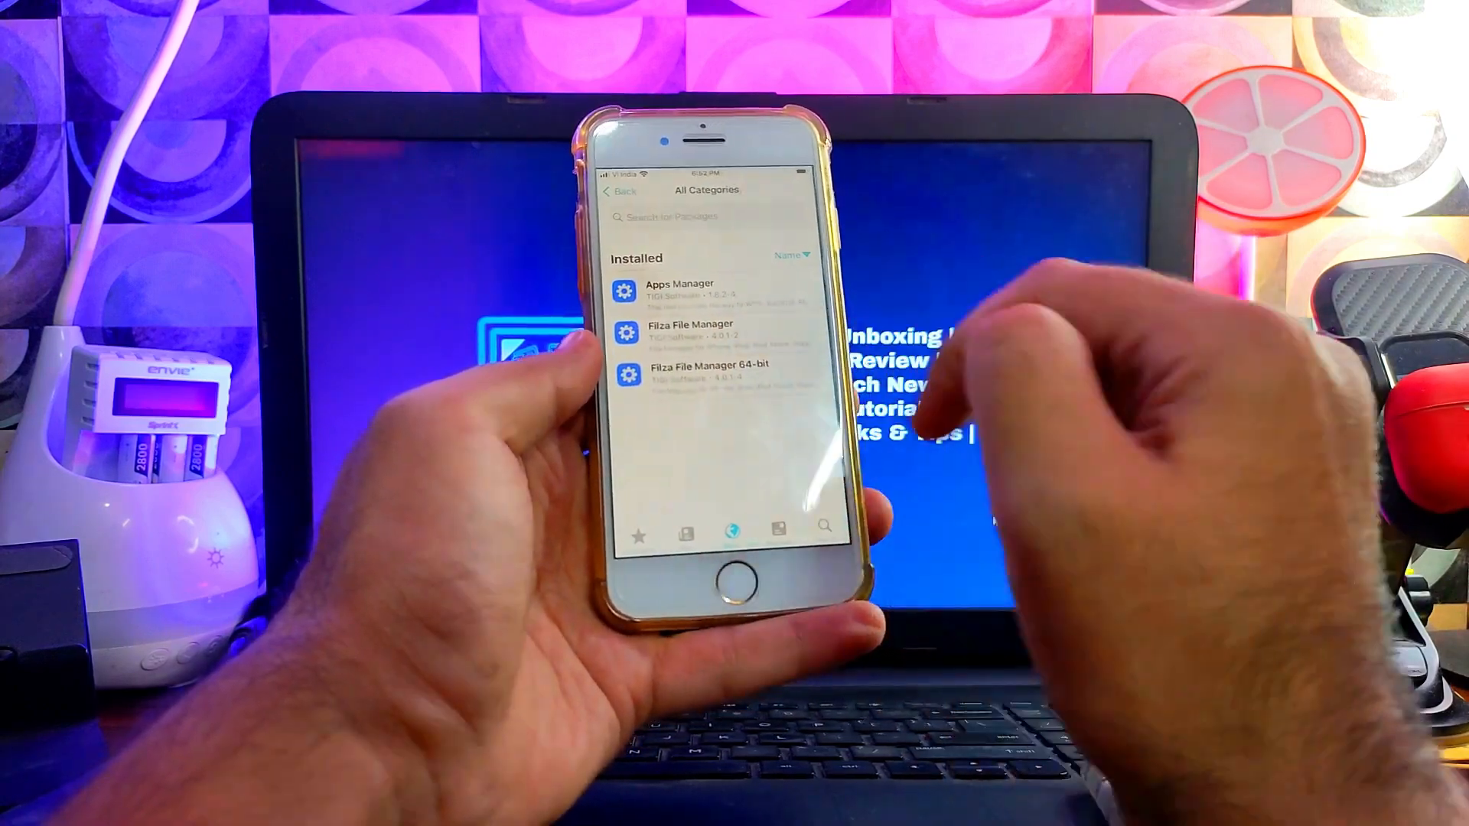
Search Sileo for Filza File Manager 64-bit, queue it with archive dependencies, and complete installation
left_click(823, 525)
type("Filza")
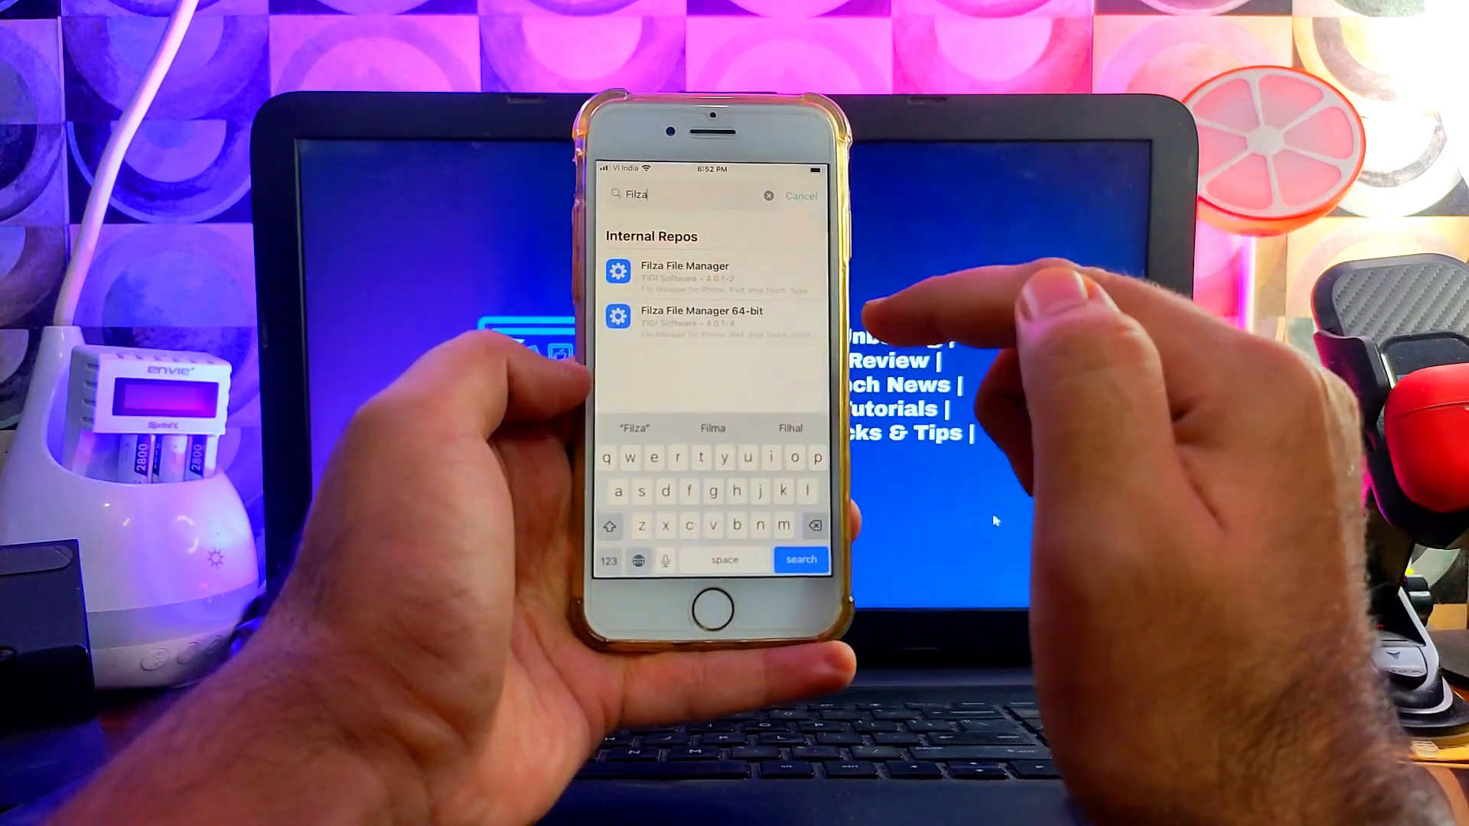
left_click(701, 317)
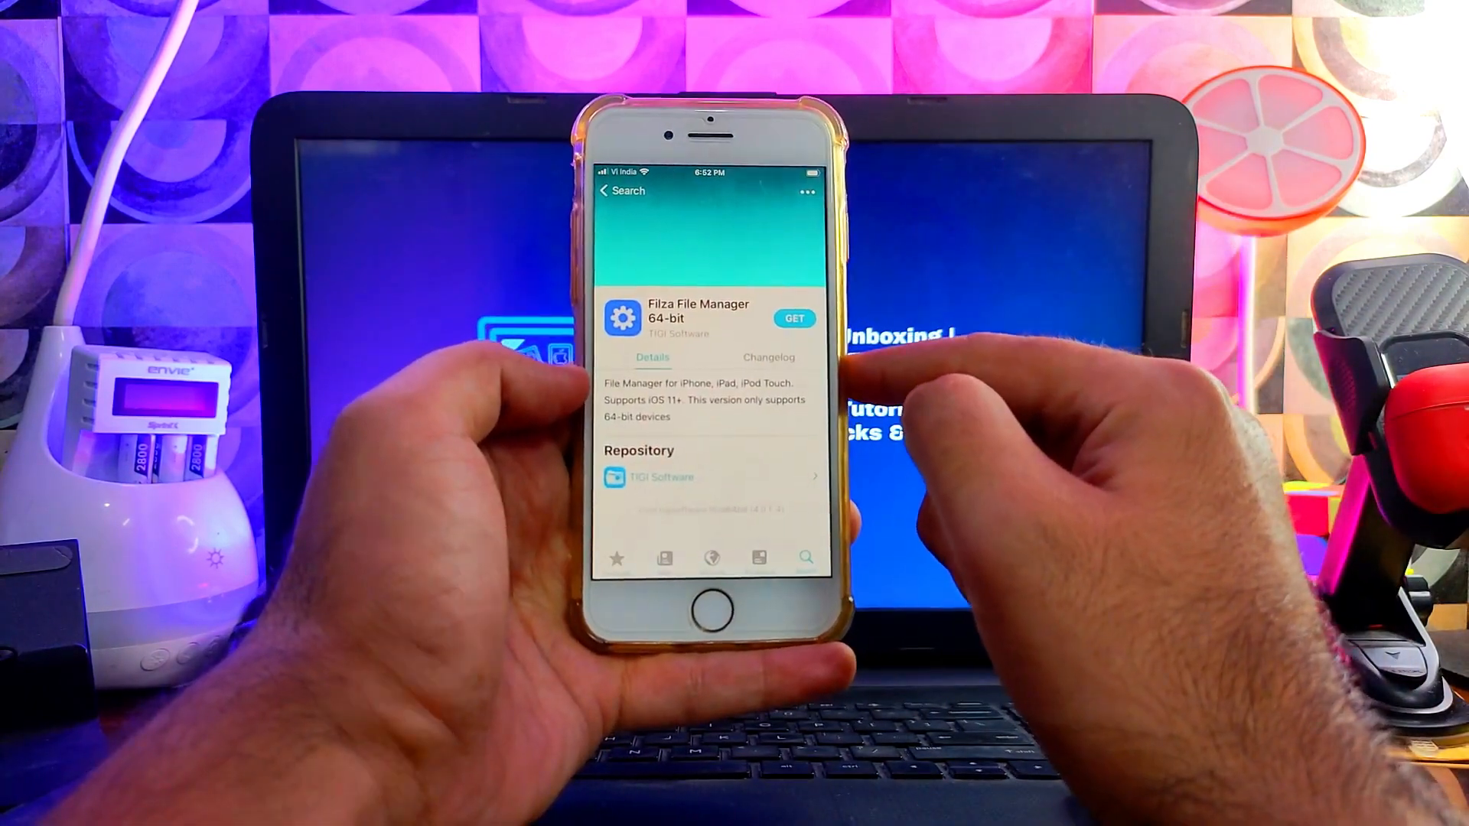
left_click(794, 318)
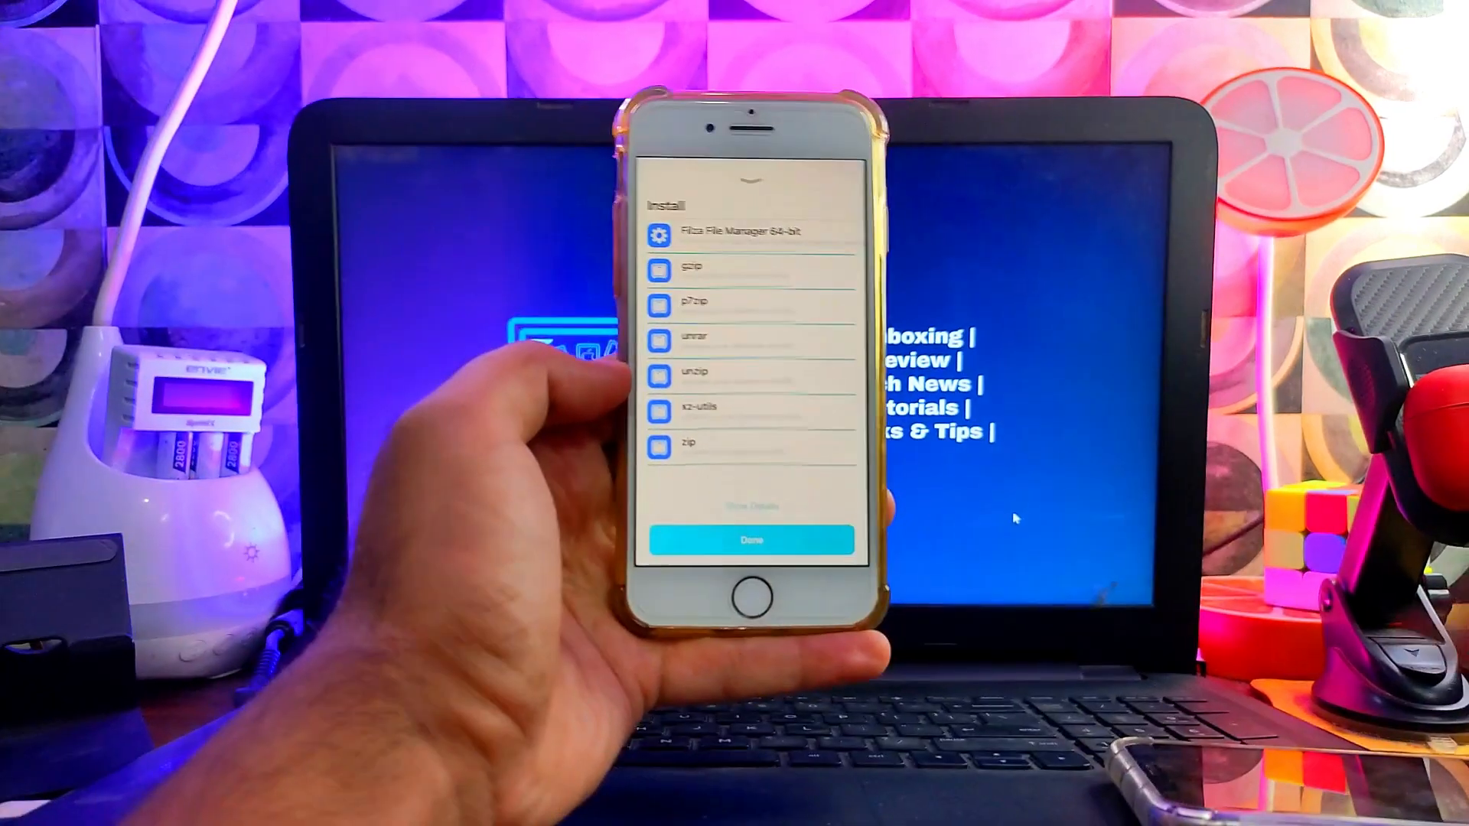
left_click(749, 542)
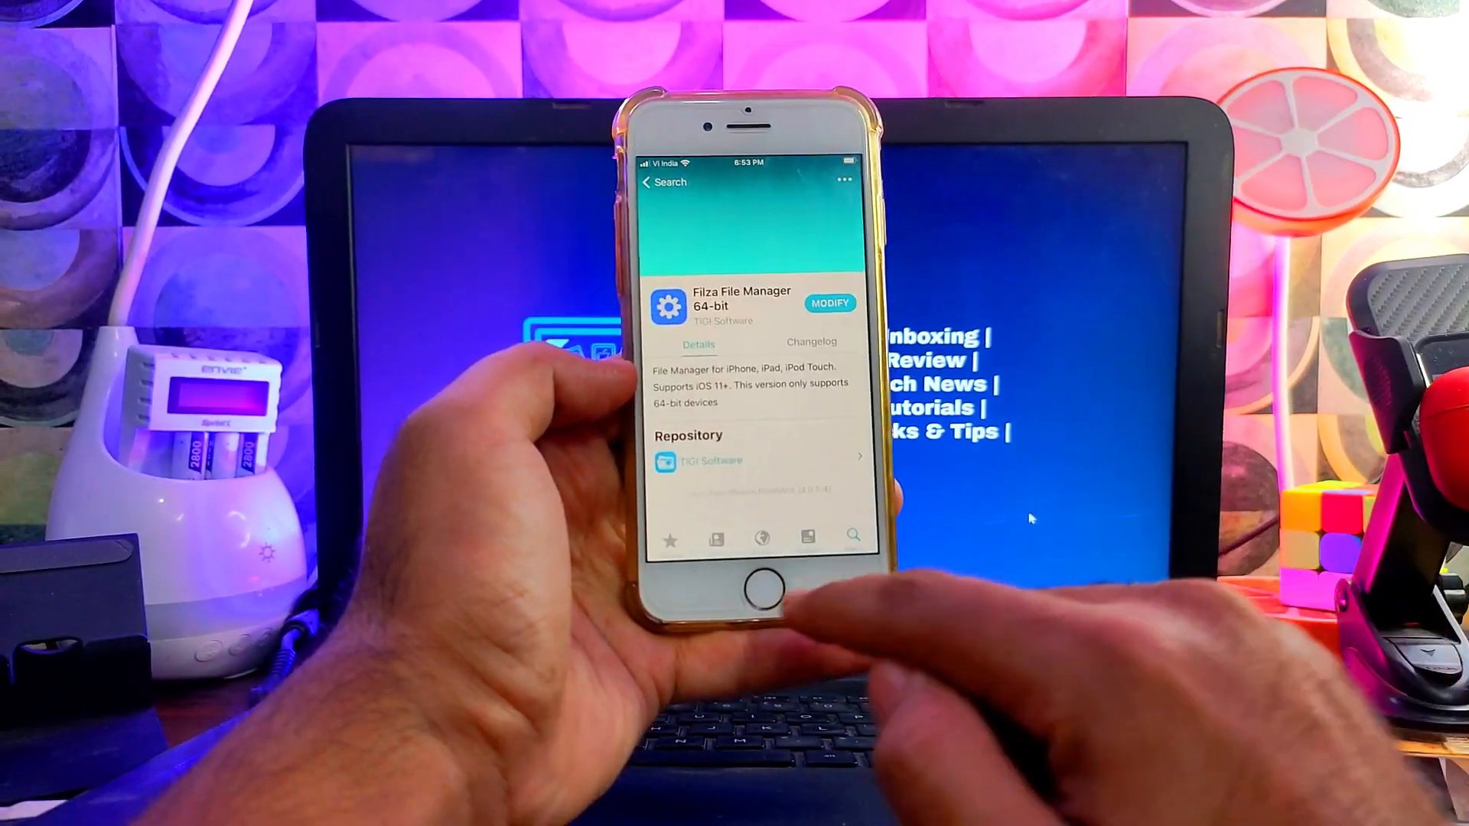
left_click(759, 586)
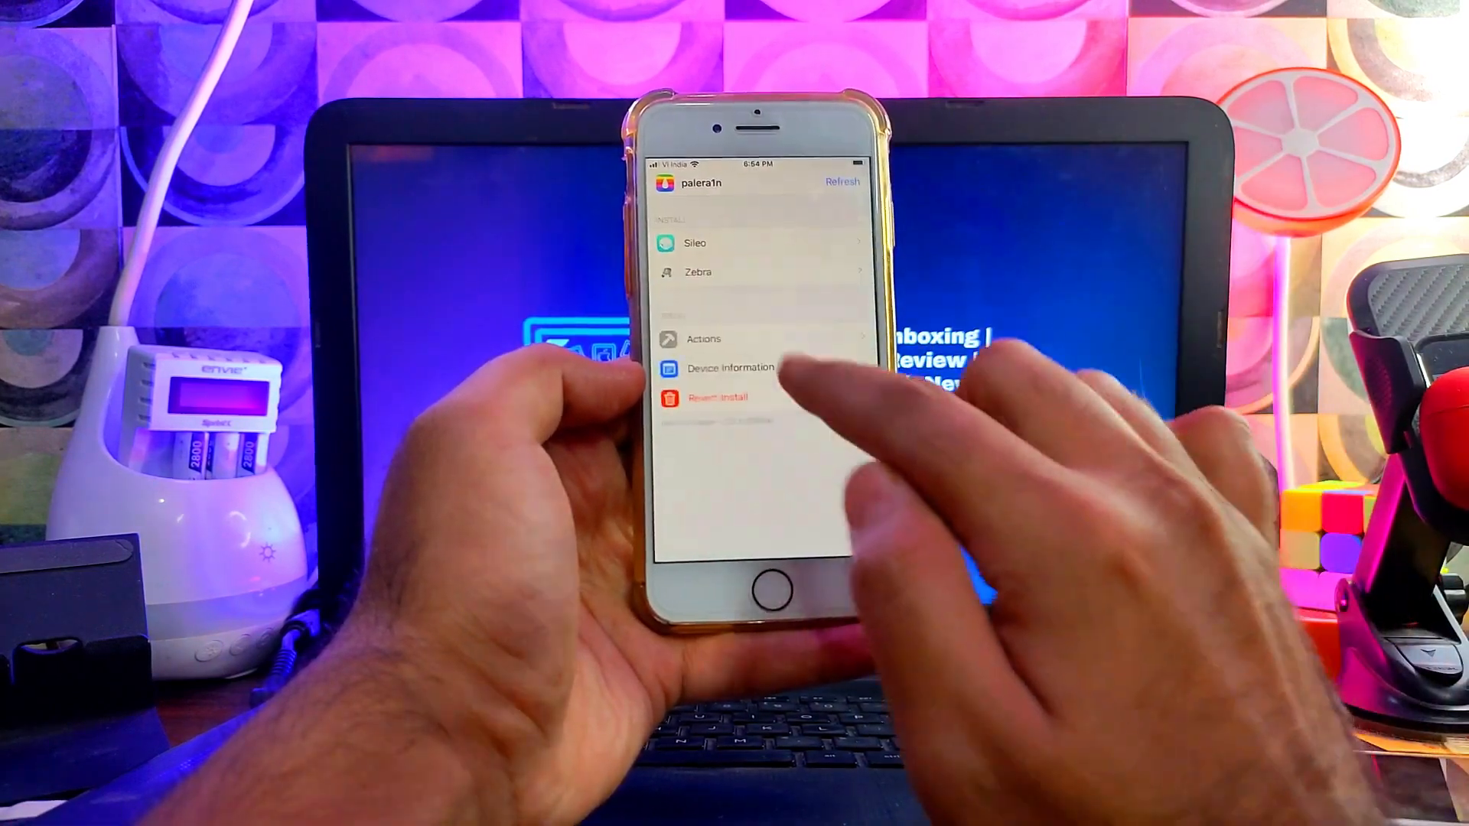
Run a system utility from palera1n loader's Actions menu, returning to the home screen
left_click(704, 339)
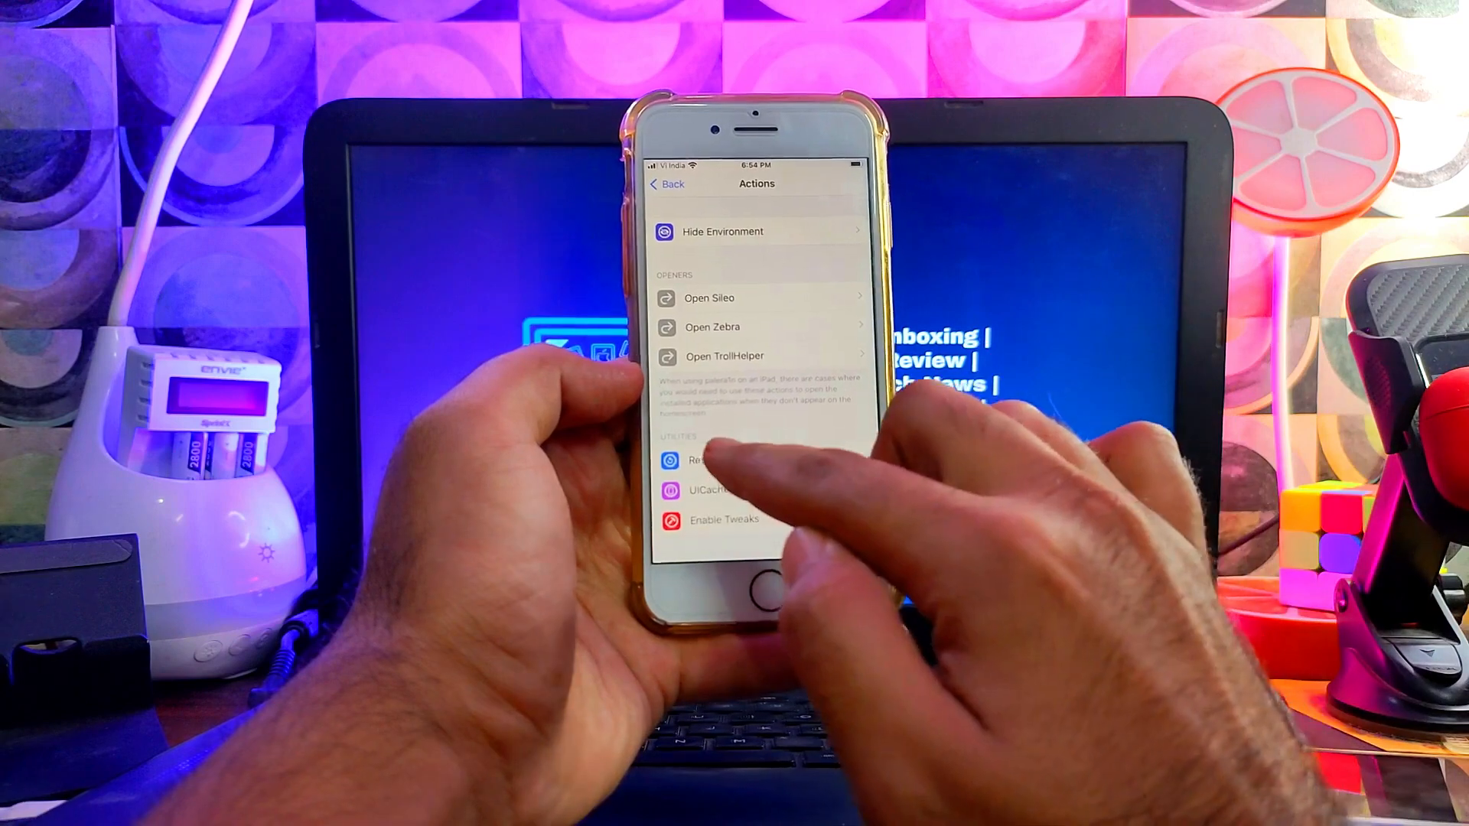
left_click(711, 460)
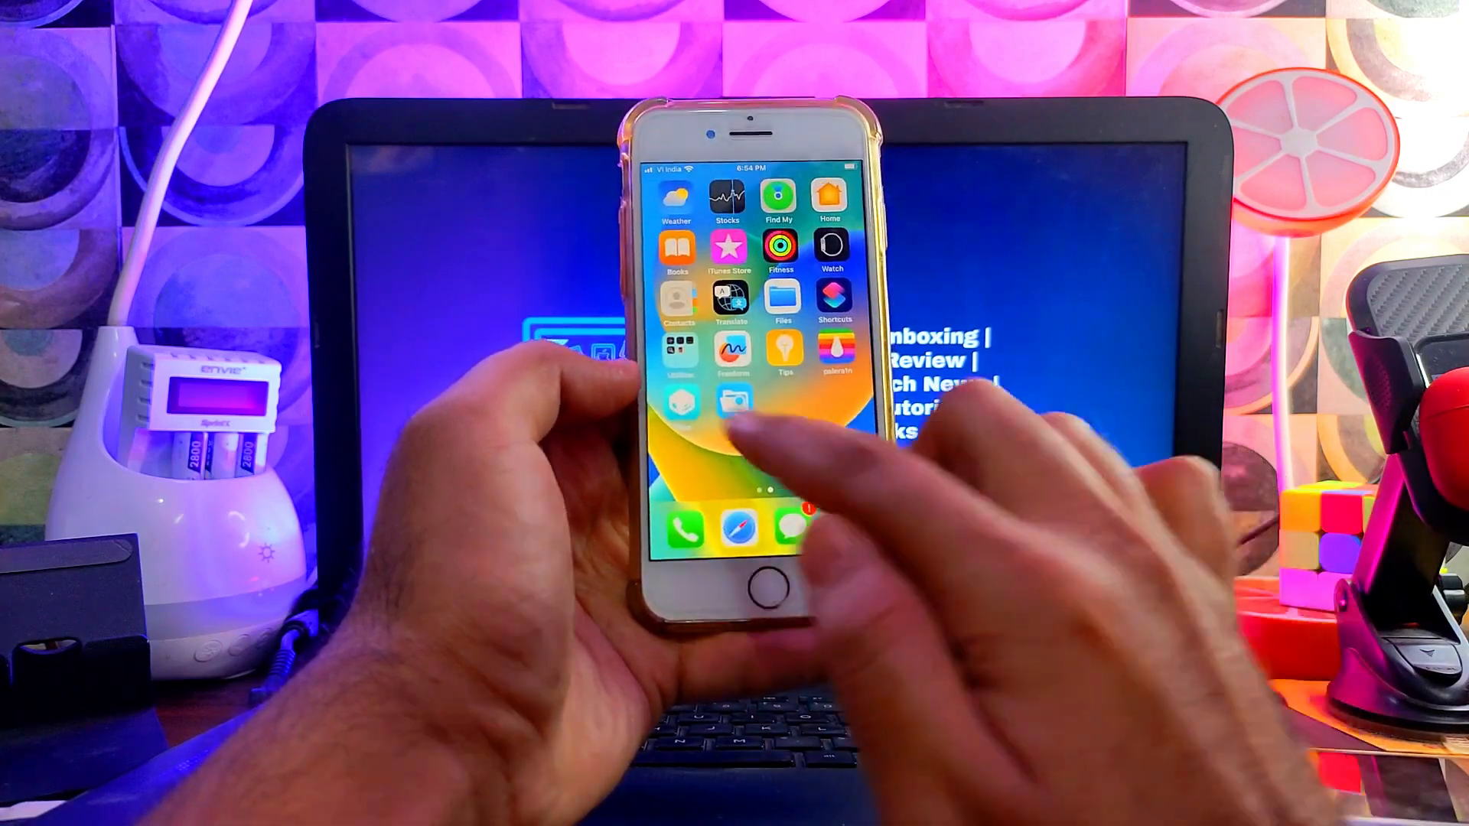
Launch Filza and browse into the device folders toward mobile > Documents
left_click(780, 300)
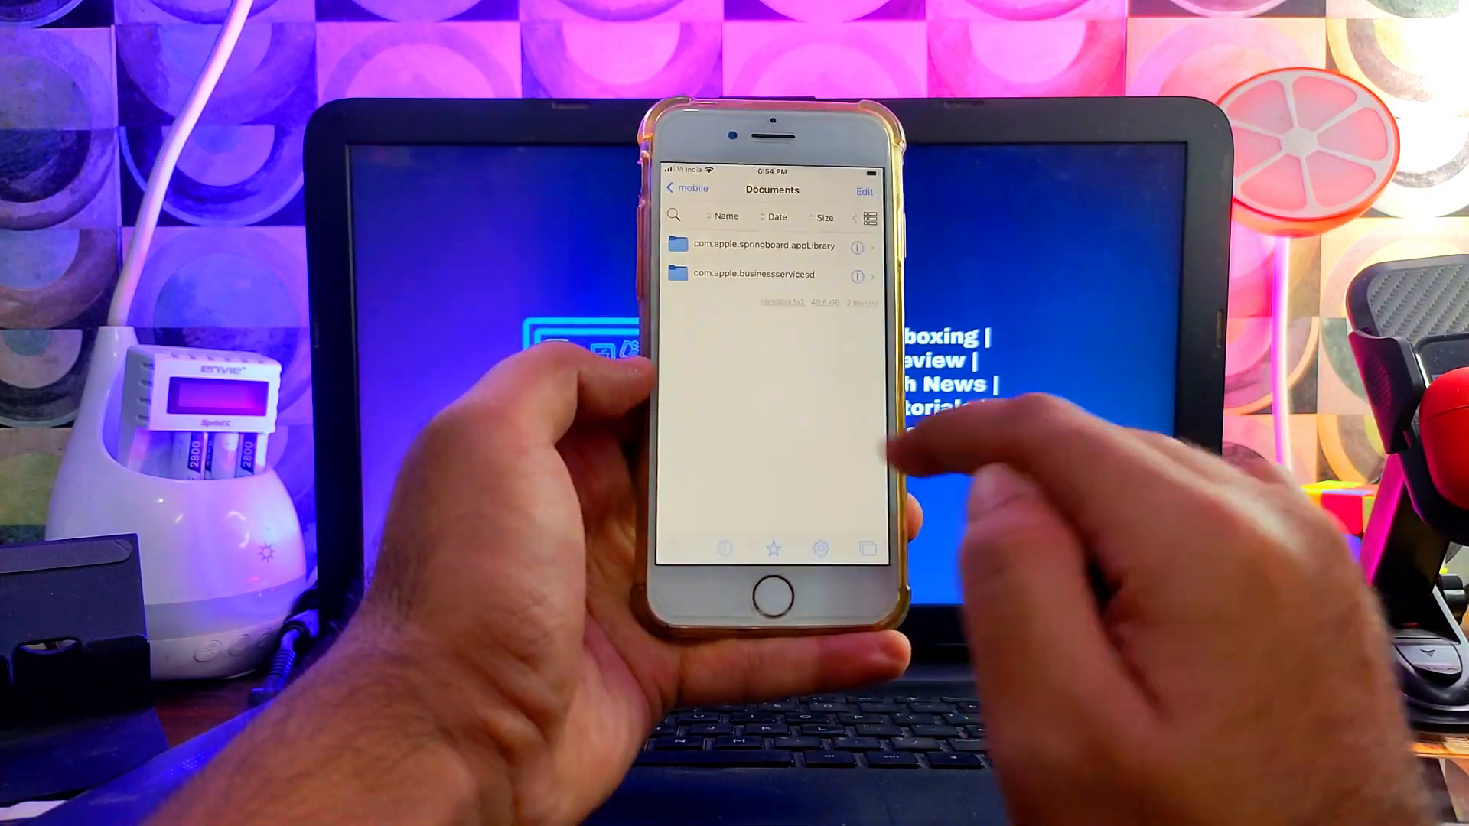
left_click(684, 188)
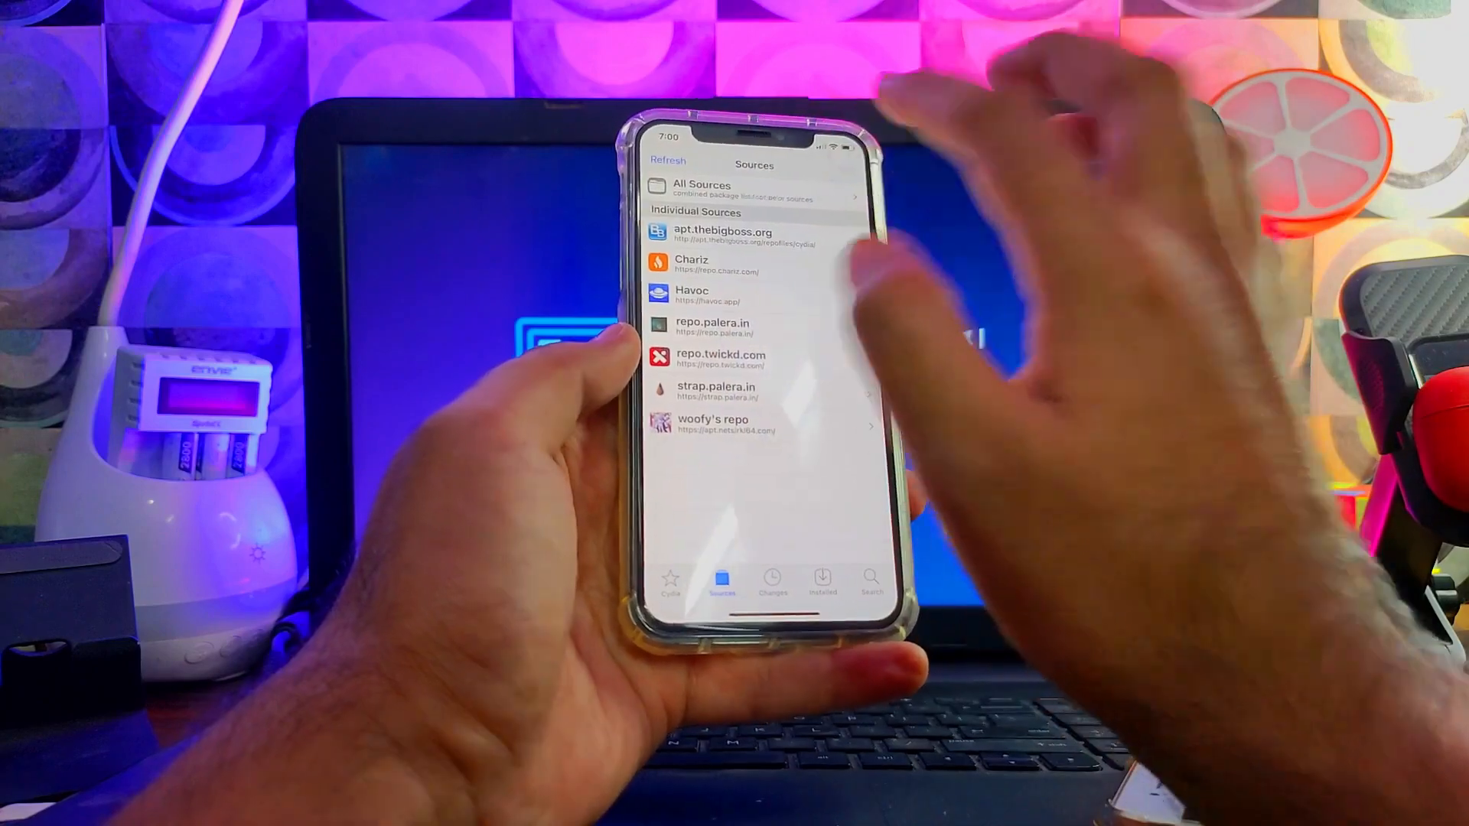
Search Cydia for 'Filz', select Filza File Manager and confirm installing it with dependencies
left_click(659, 161)
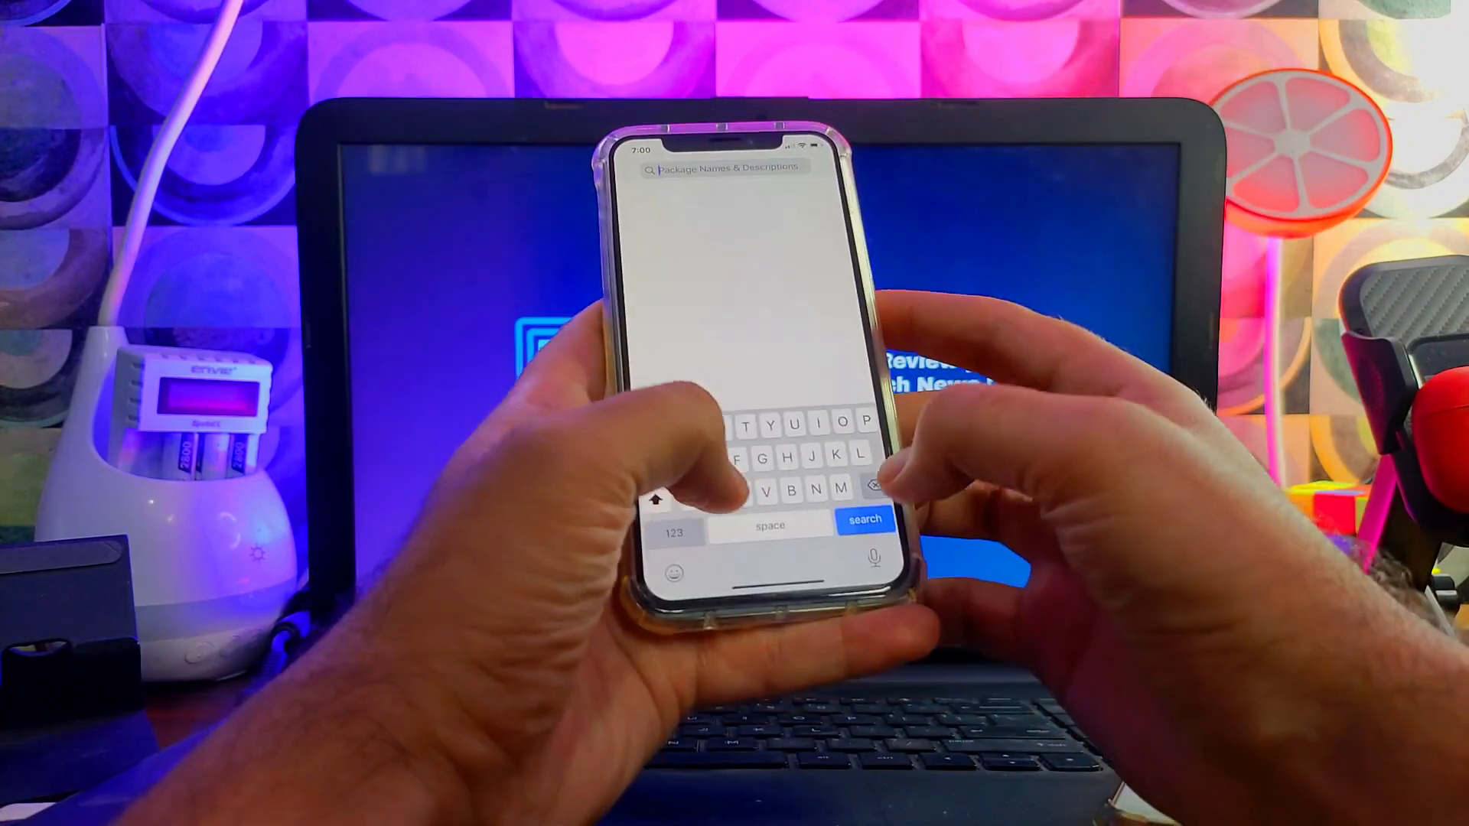
type("Filz")
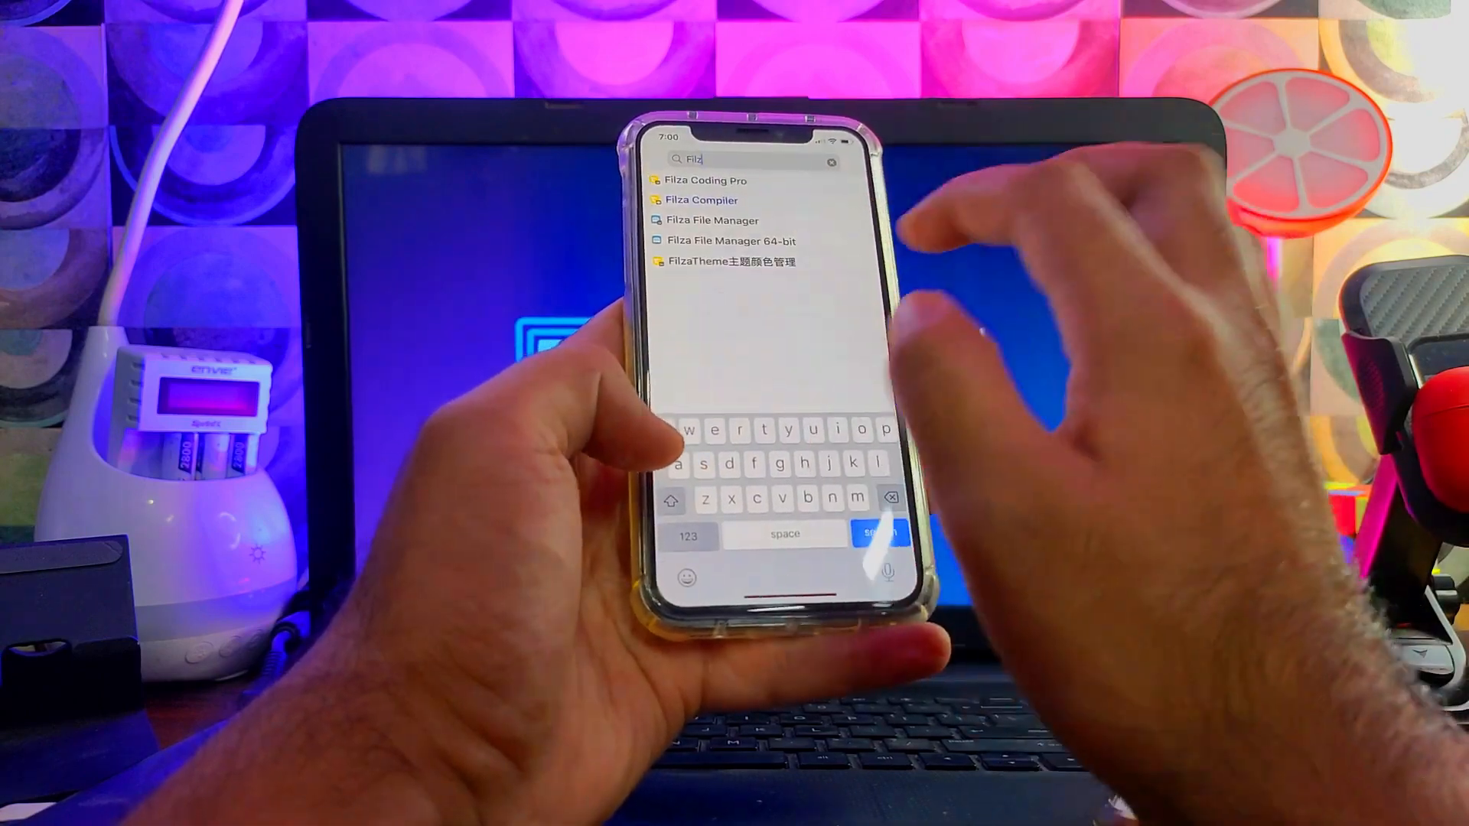
left_click(715, 221)
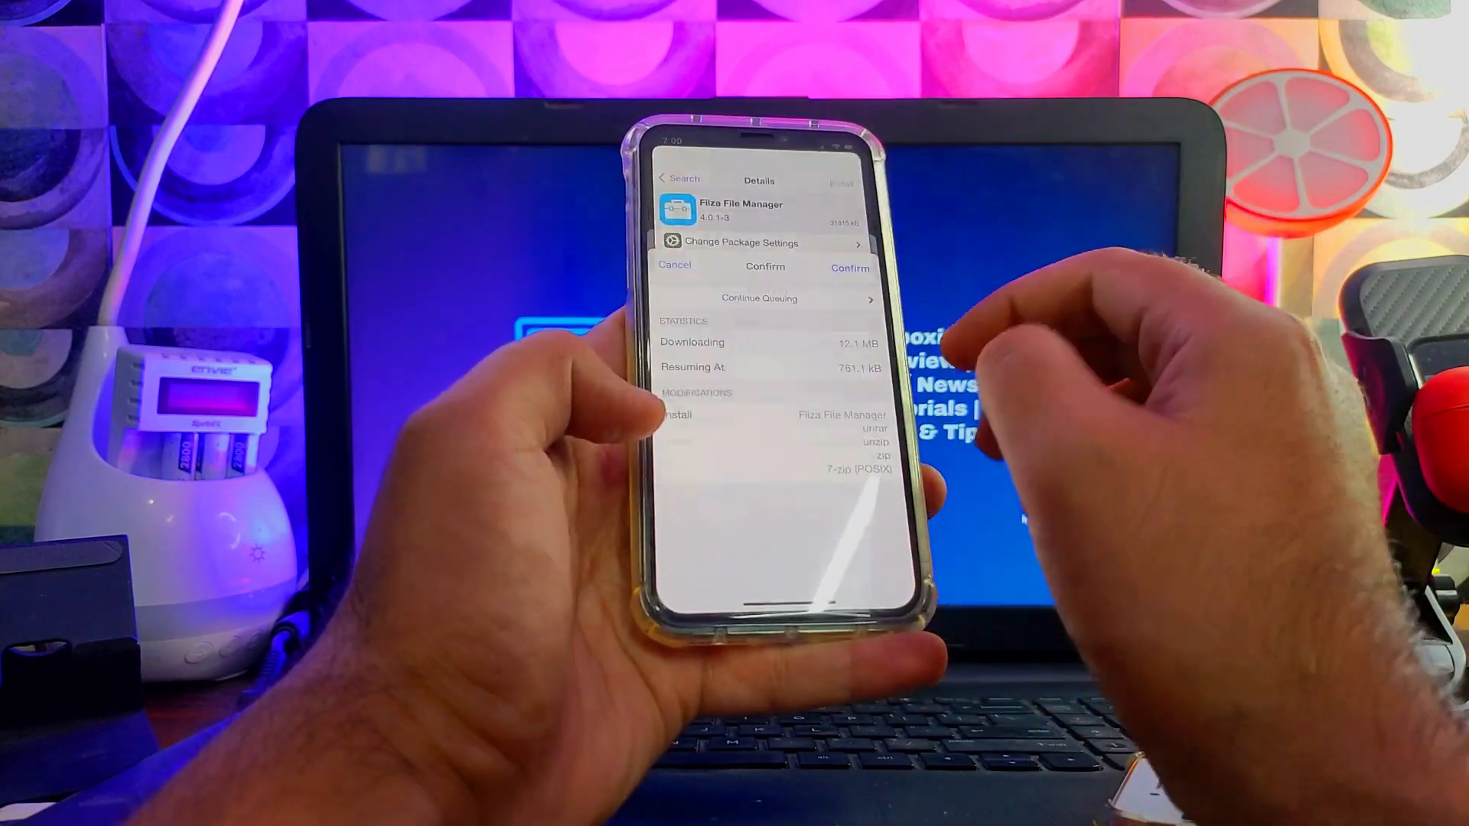
left_click(849, 266)
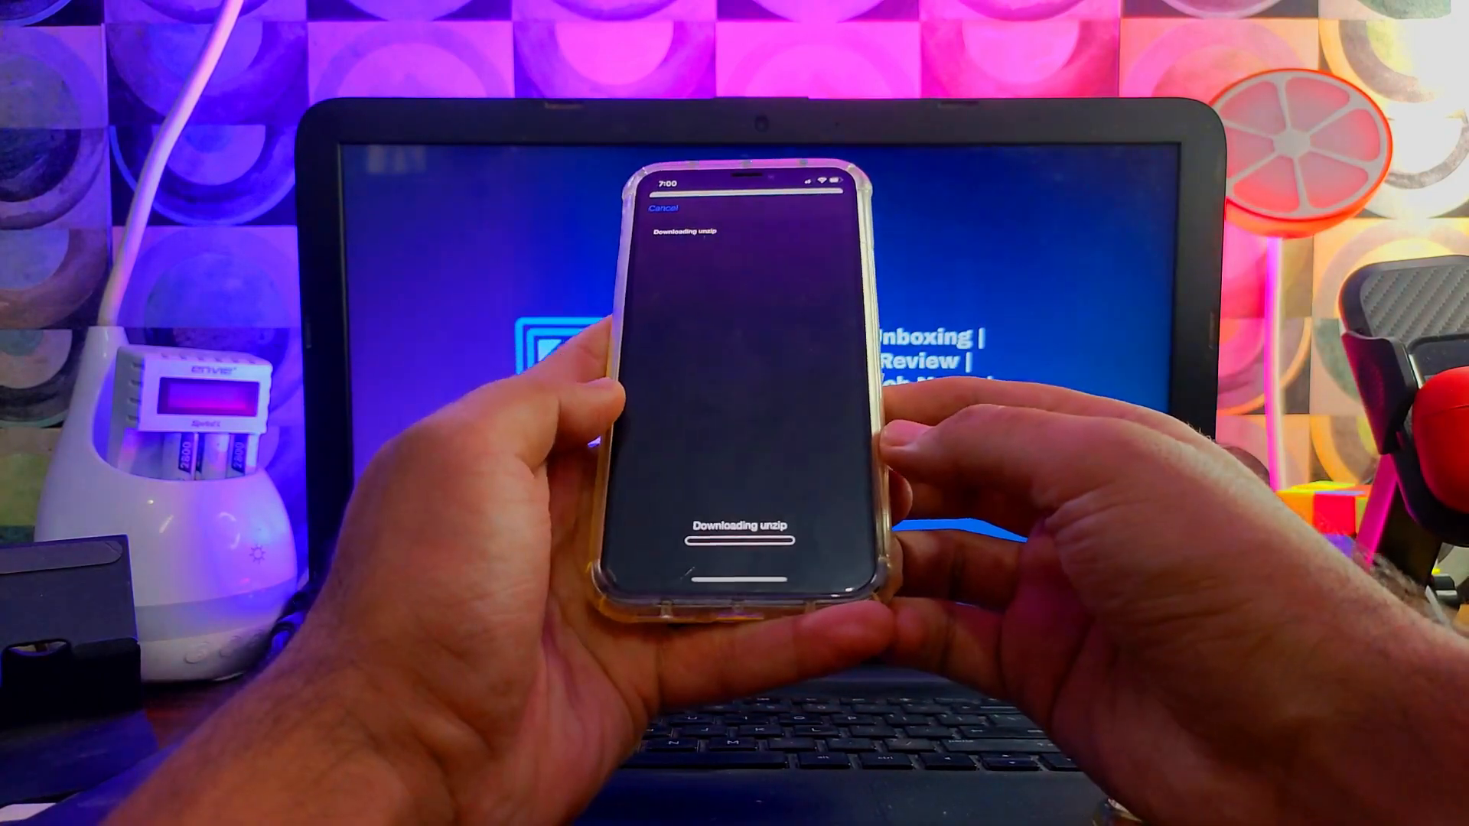